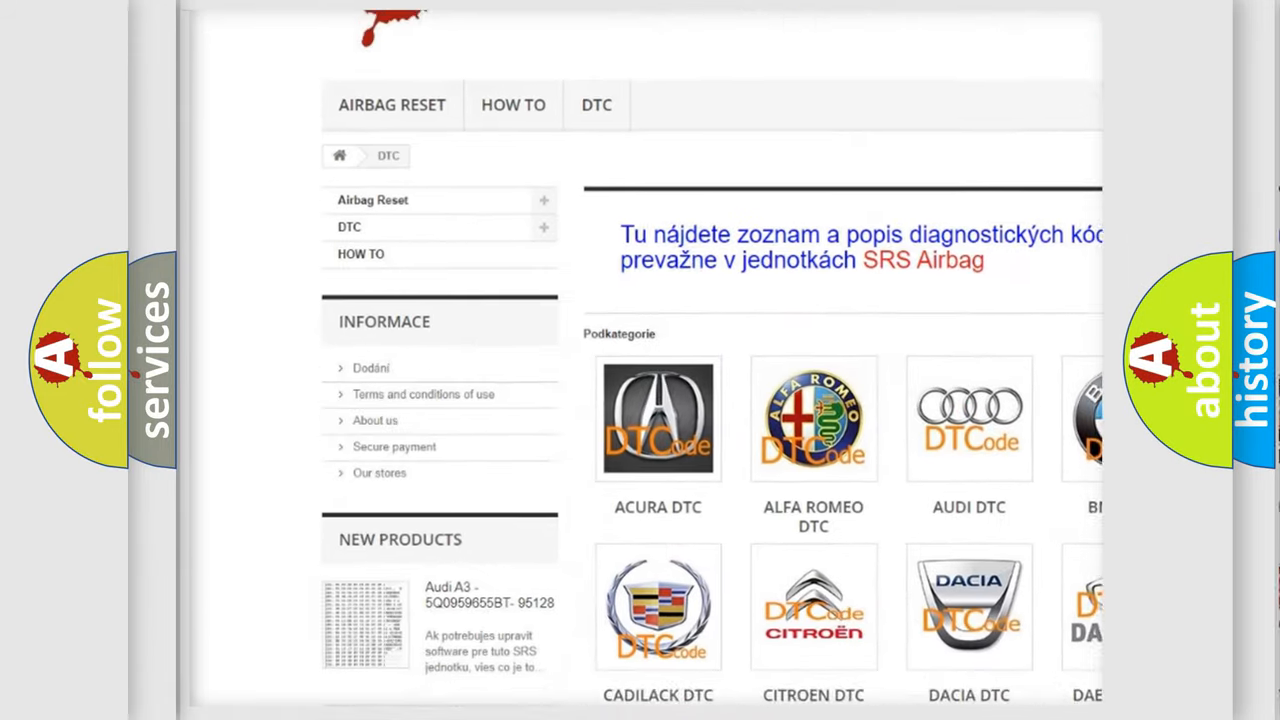
pyautogui.scroll(-3)
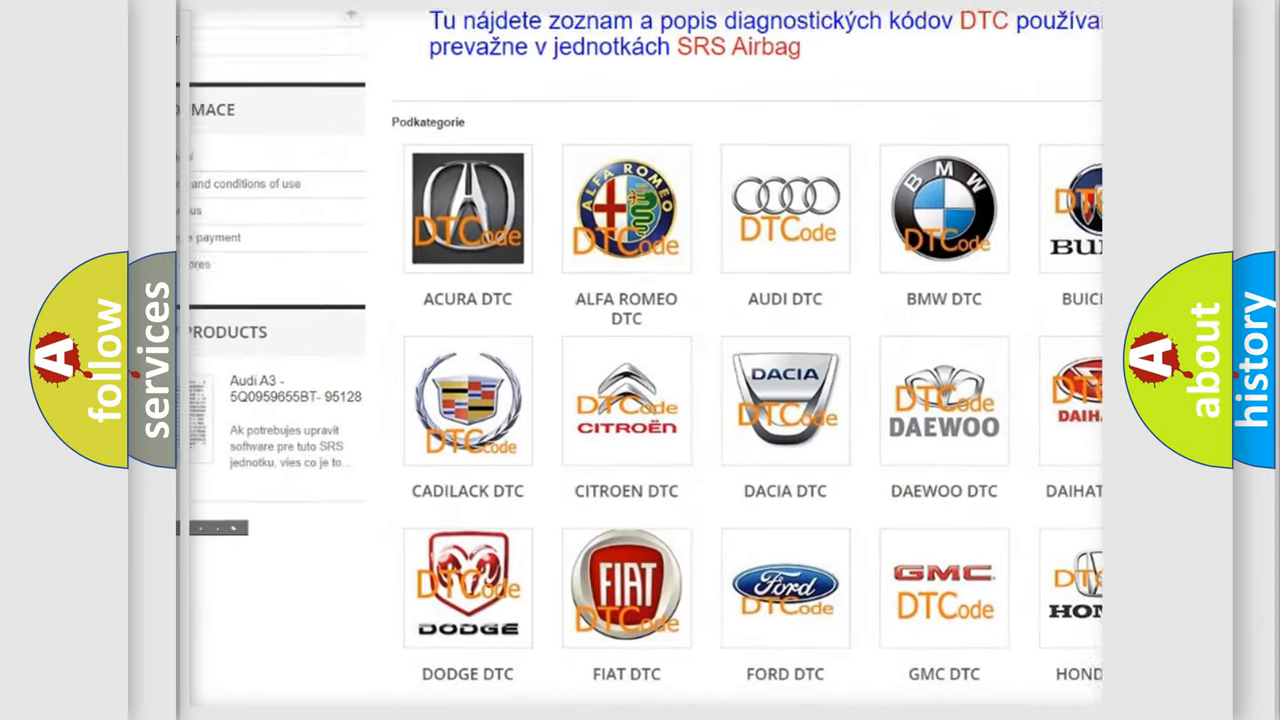
pyautogui.scroll(-3)
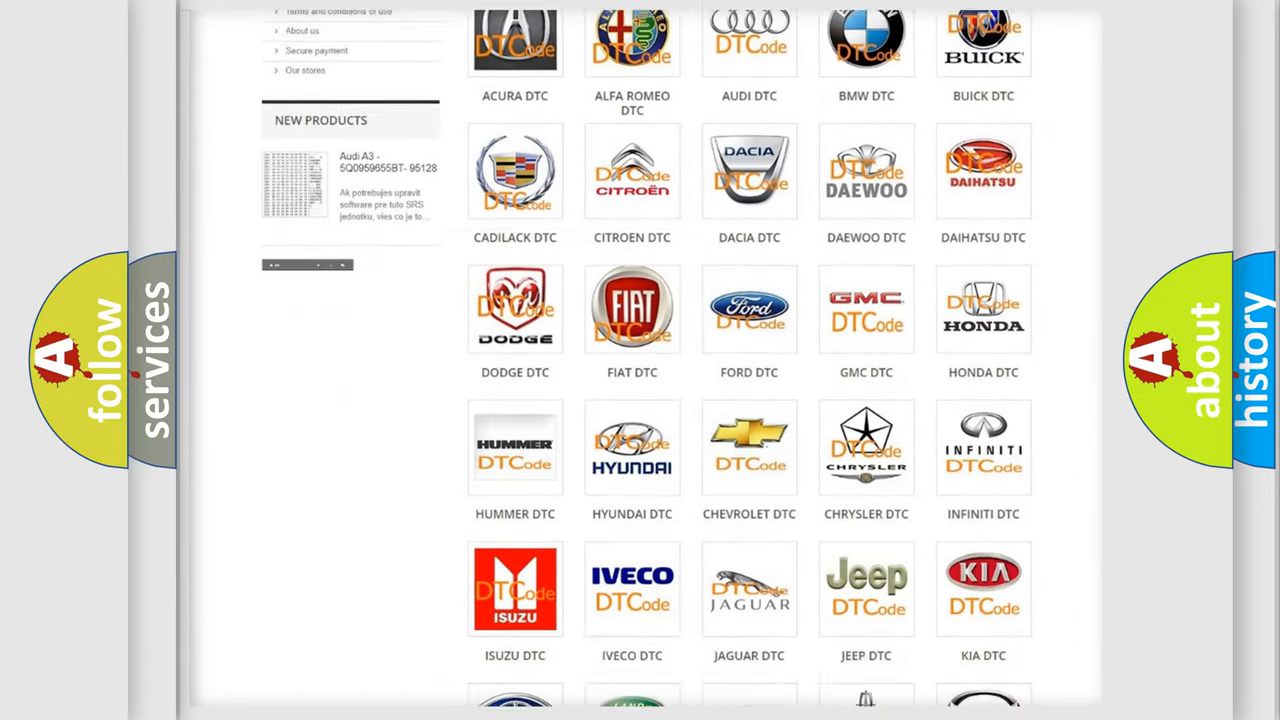
pyautogui.scroll(-3)
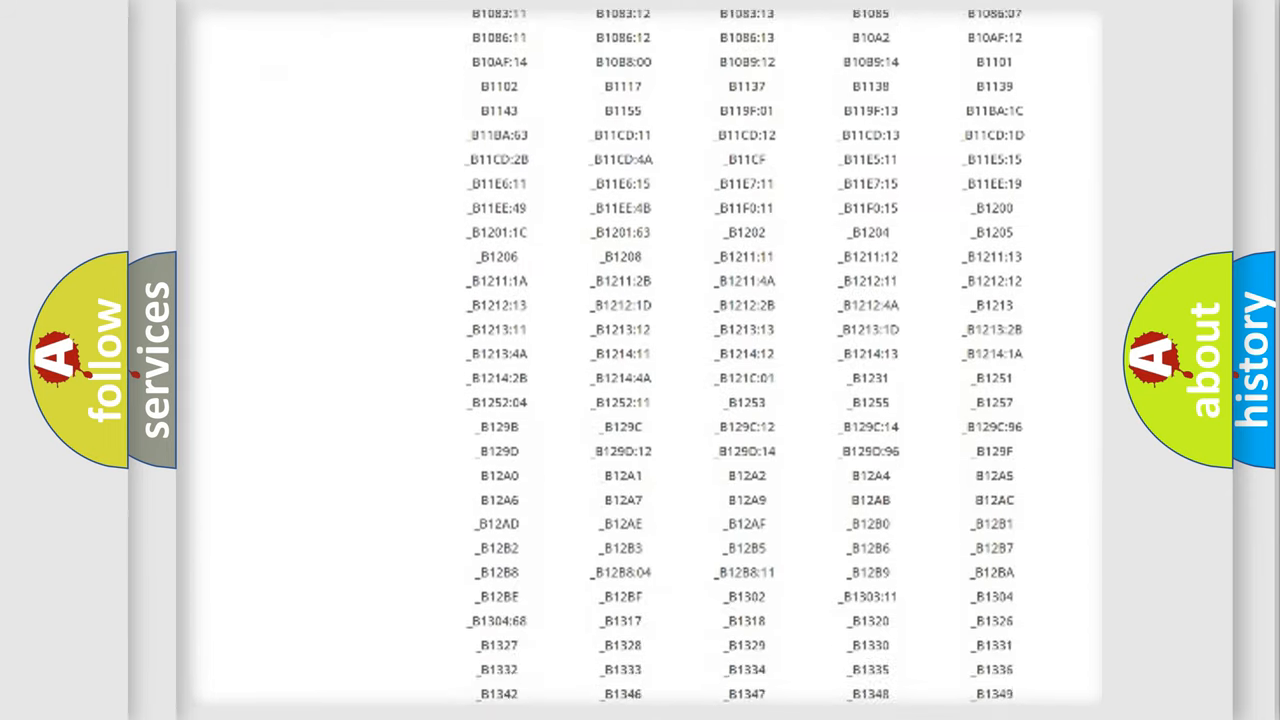
pyautogui.scroll(-3)
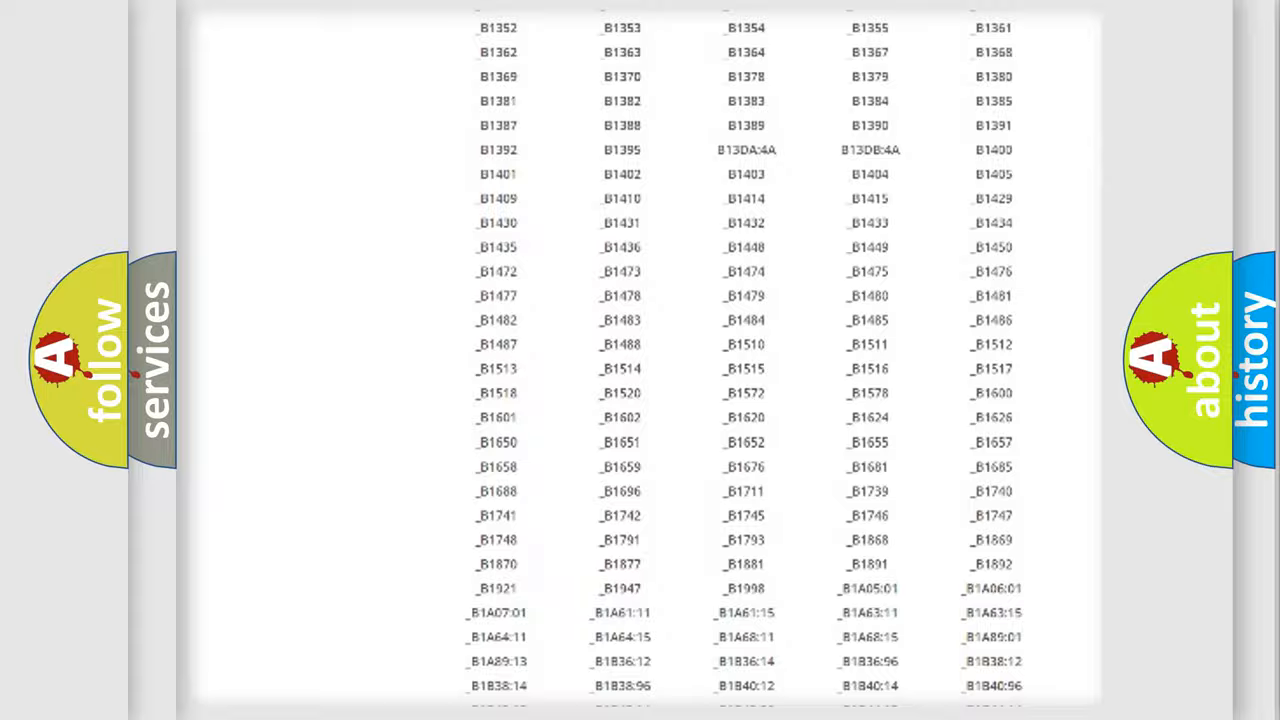
pyautogui.scroll(3)
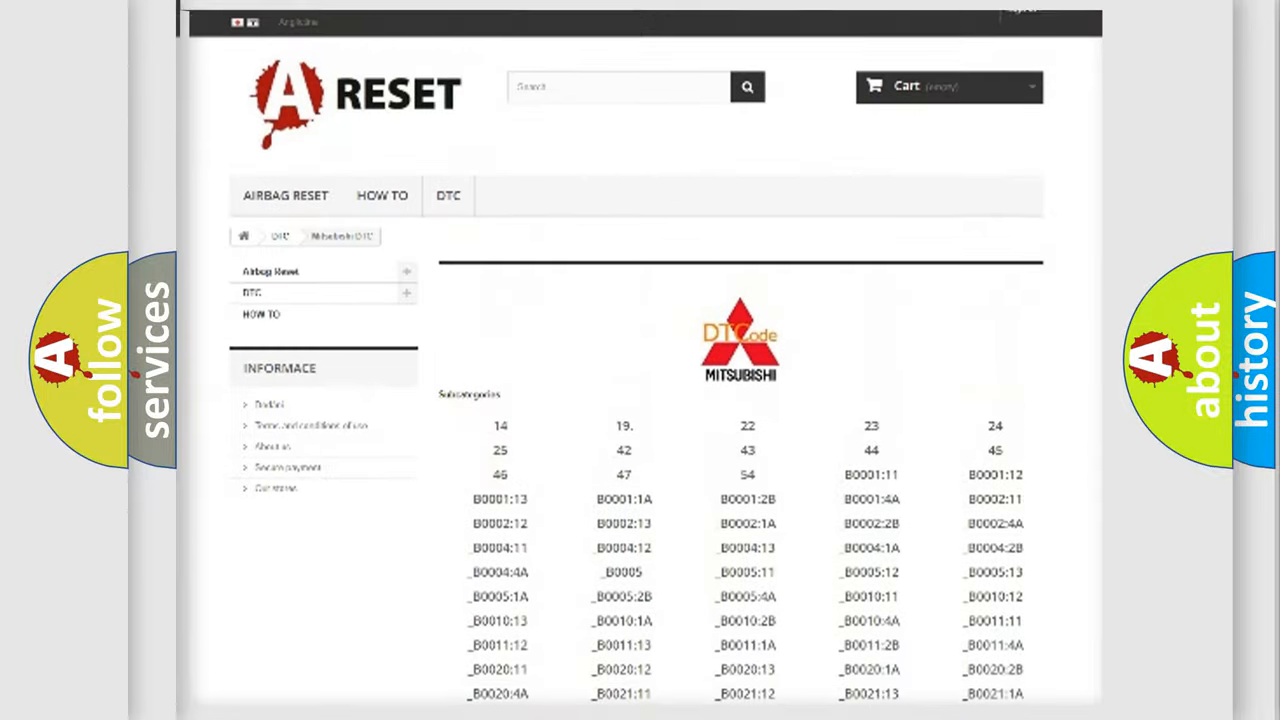